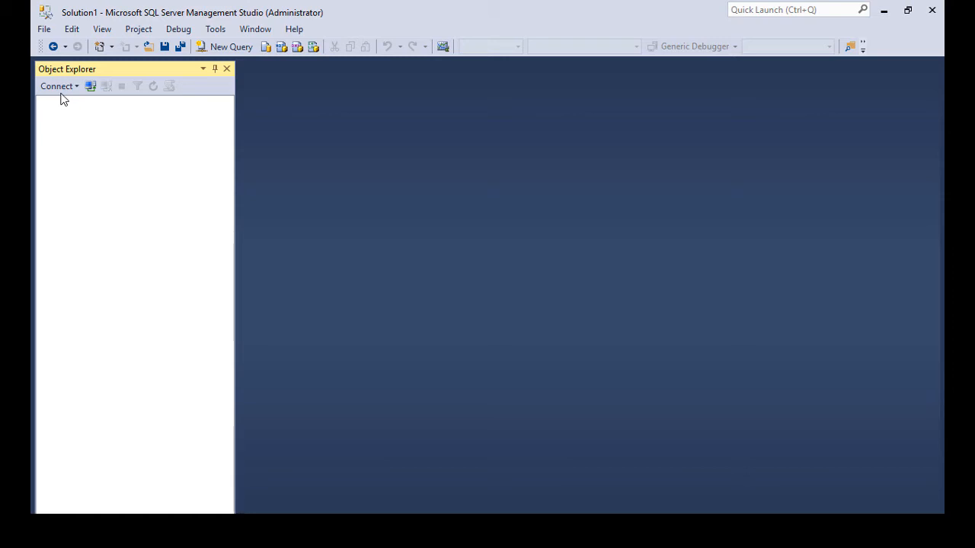
- Connect to the KBH-PRECISION\SQL2016 Database Engine using Windows Authentication
click(59, 85)
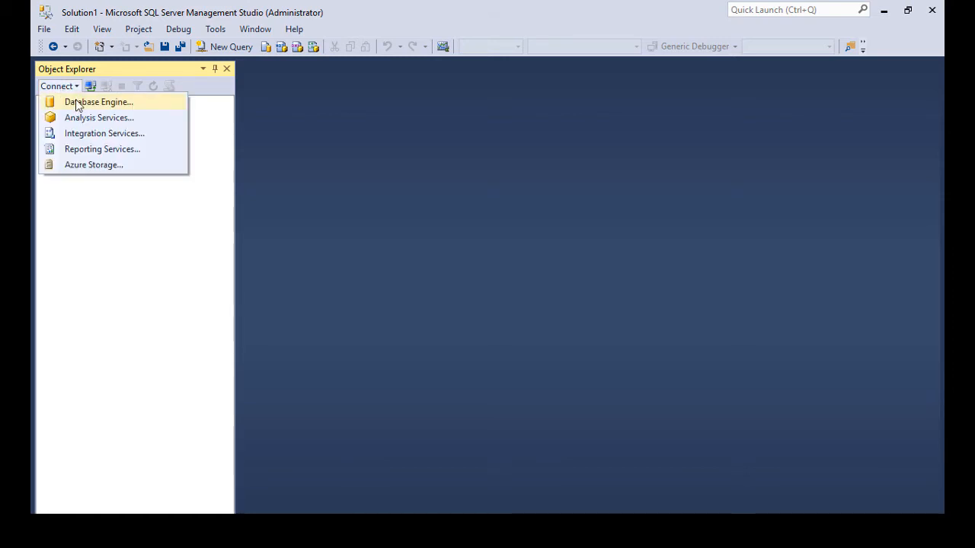
click(98, 102)
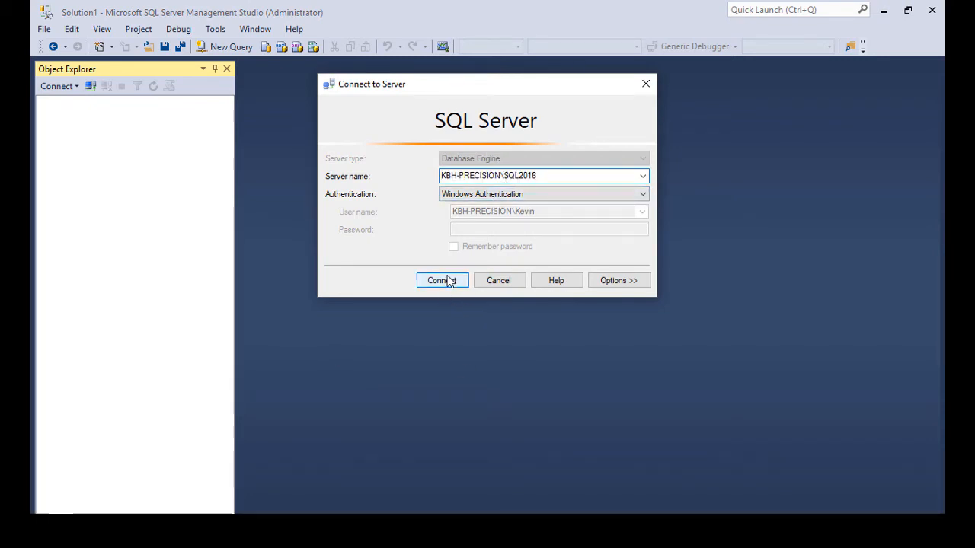
click(442, 280)
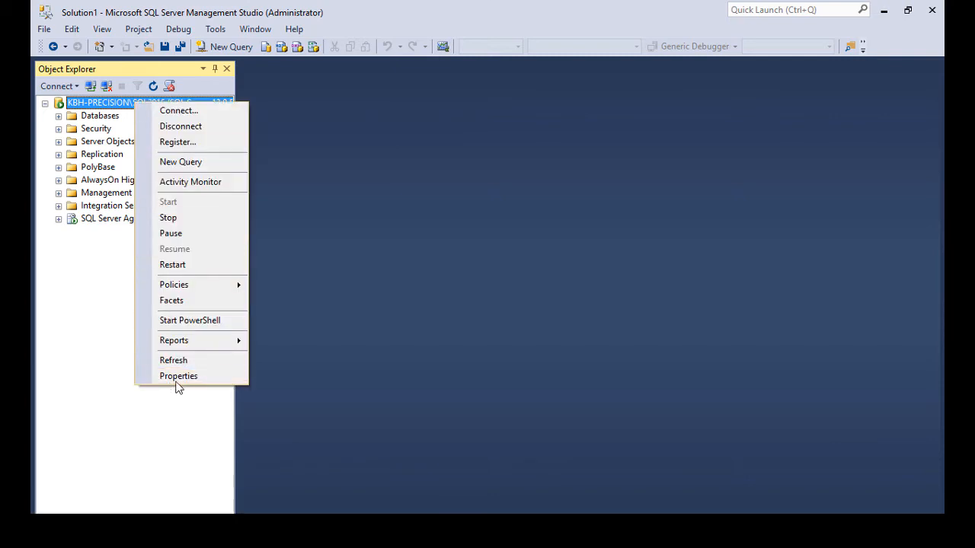
click(179, 375)
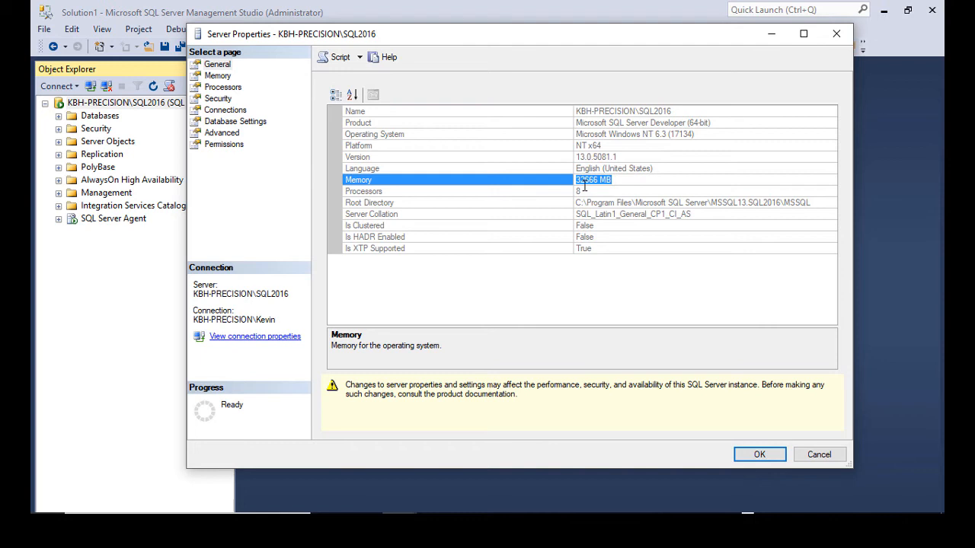
mouse_move(589, 200)
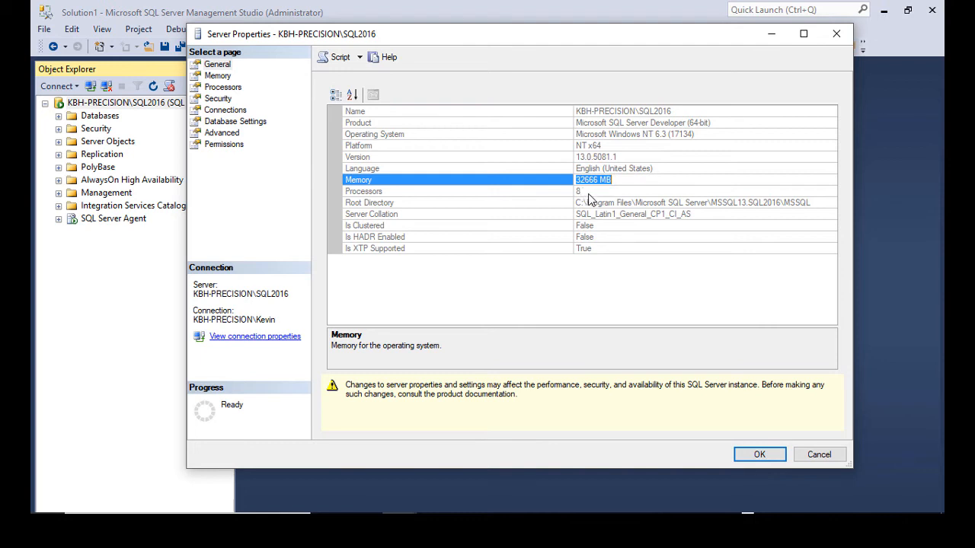
mouse_move(303, 141)
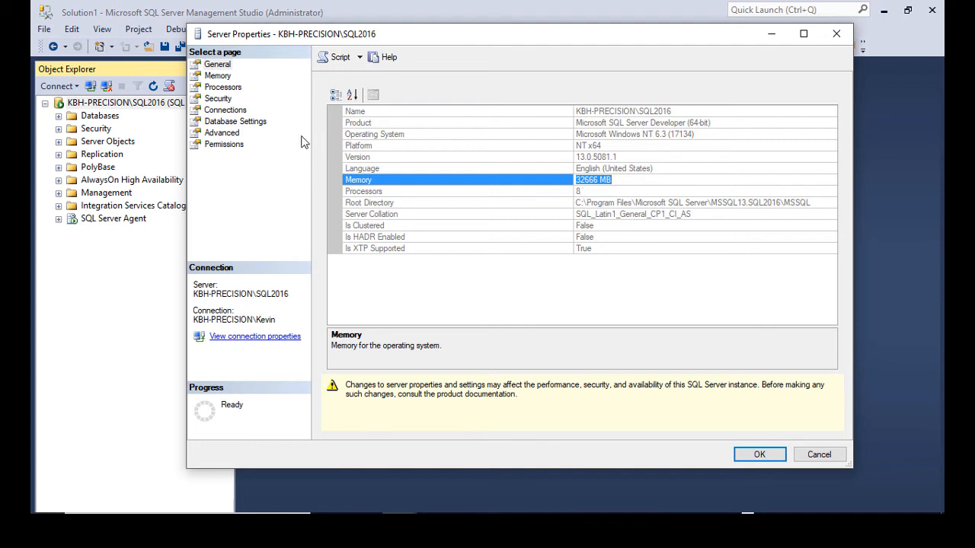
click(218, 75)
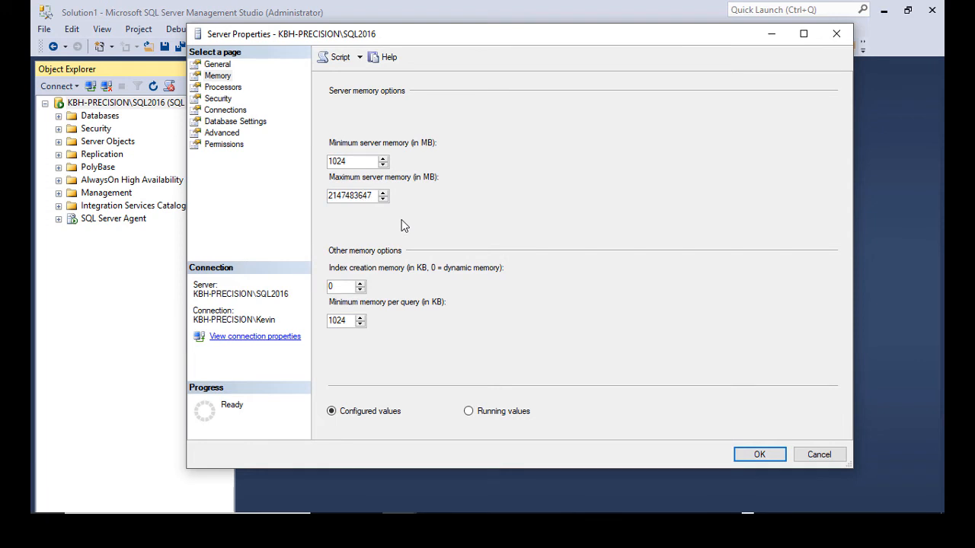
click(366, 195)
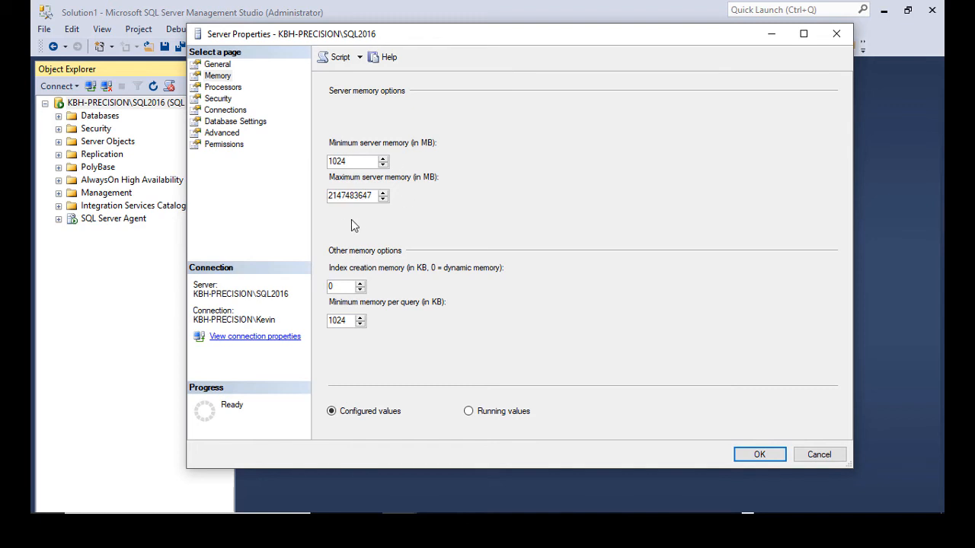
click(366, 195)
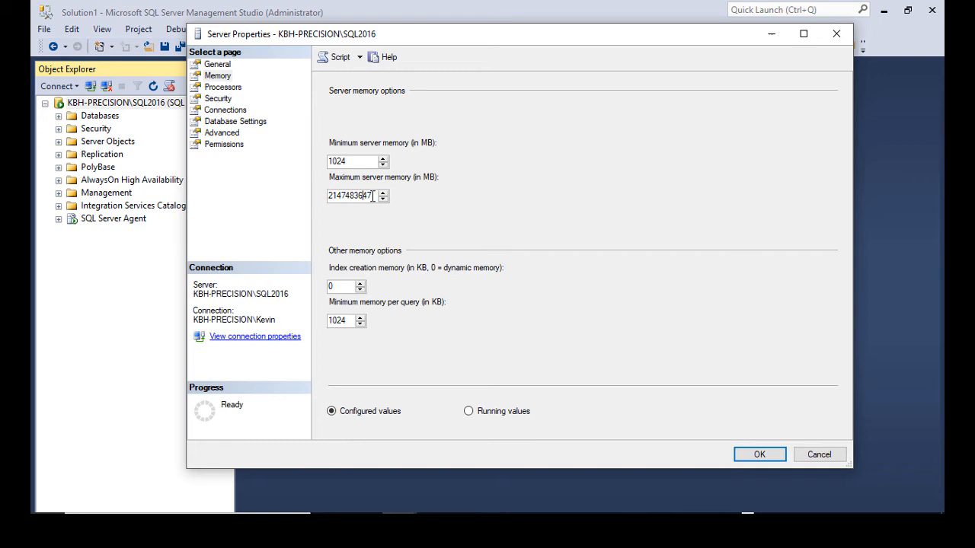
mouse_move(373, 179)
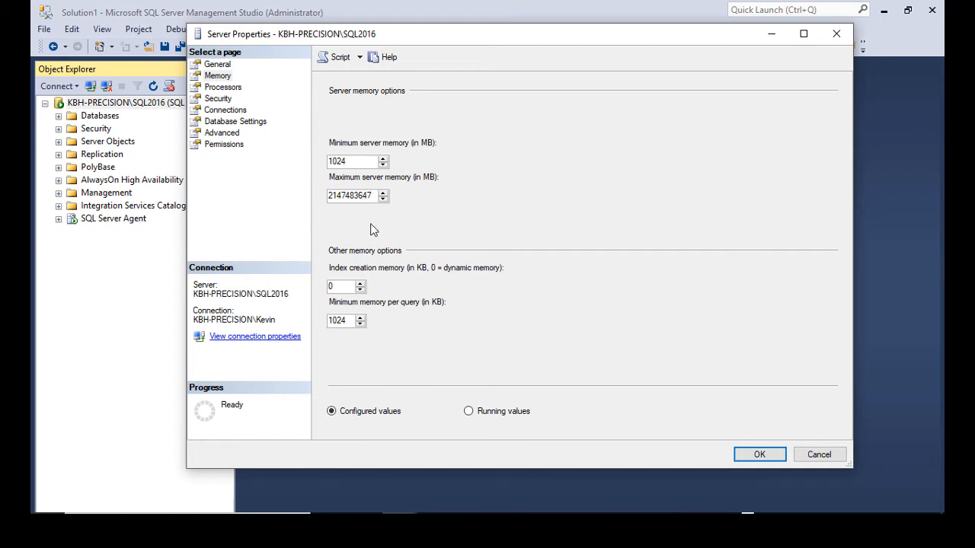
mouse_move(377, 238)
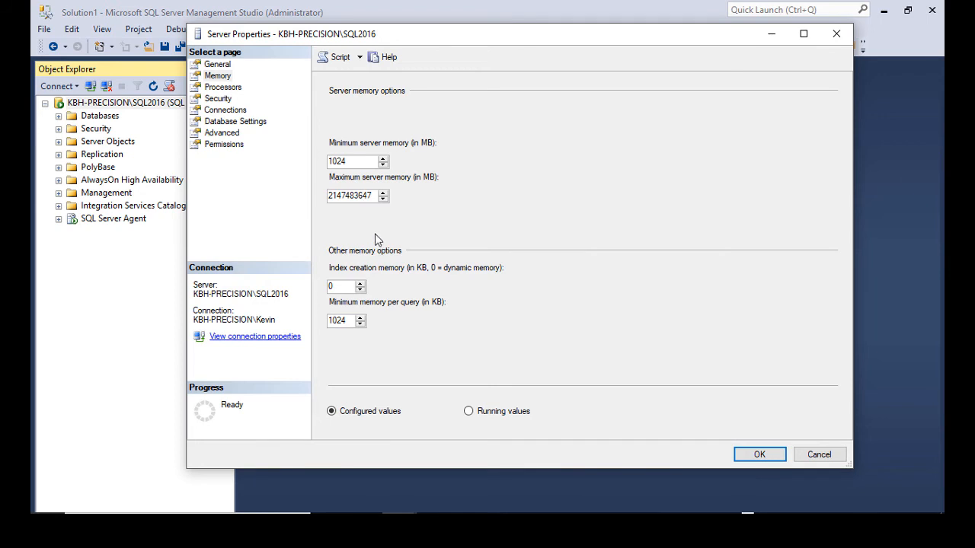
- Change maximum server memory to 4096 MB and save it
triple_click(354, 195)
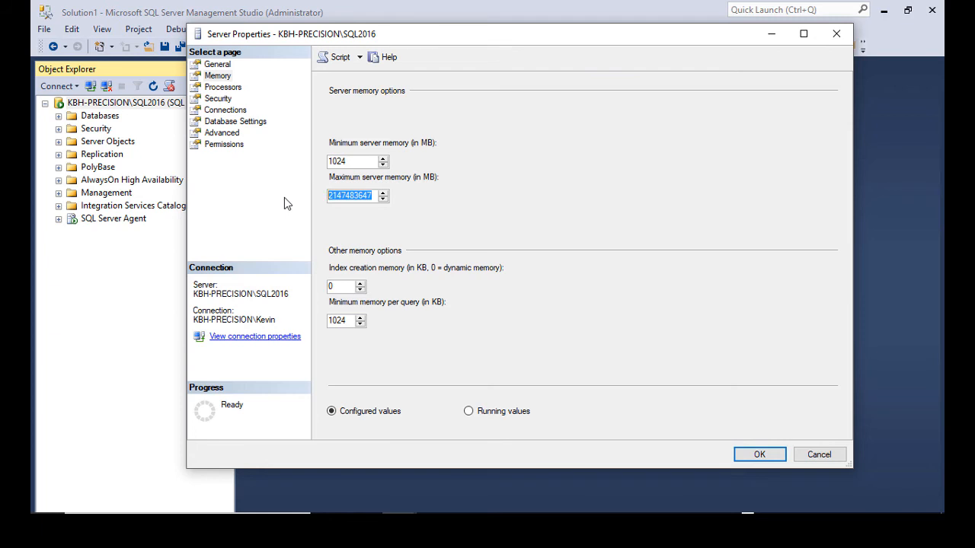
text(4096)
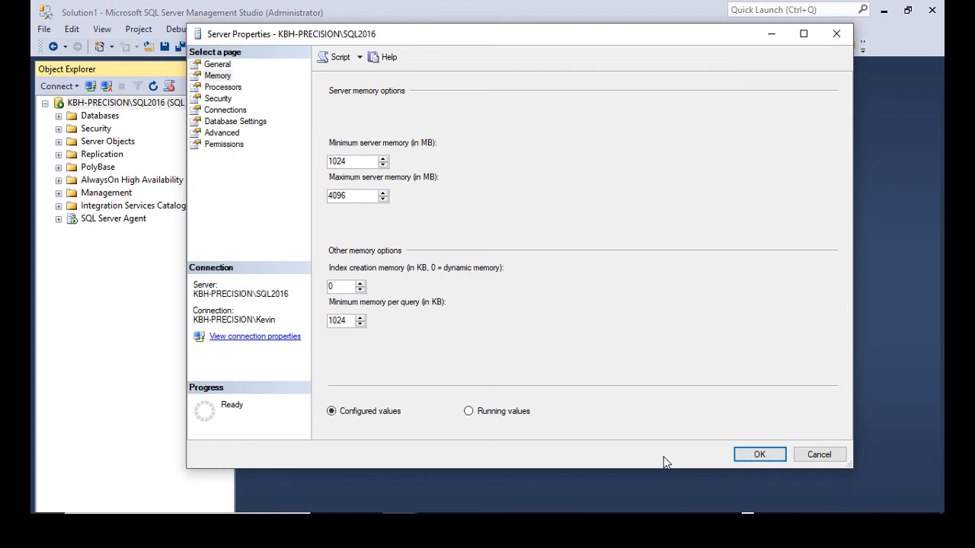
click(758, 454)
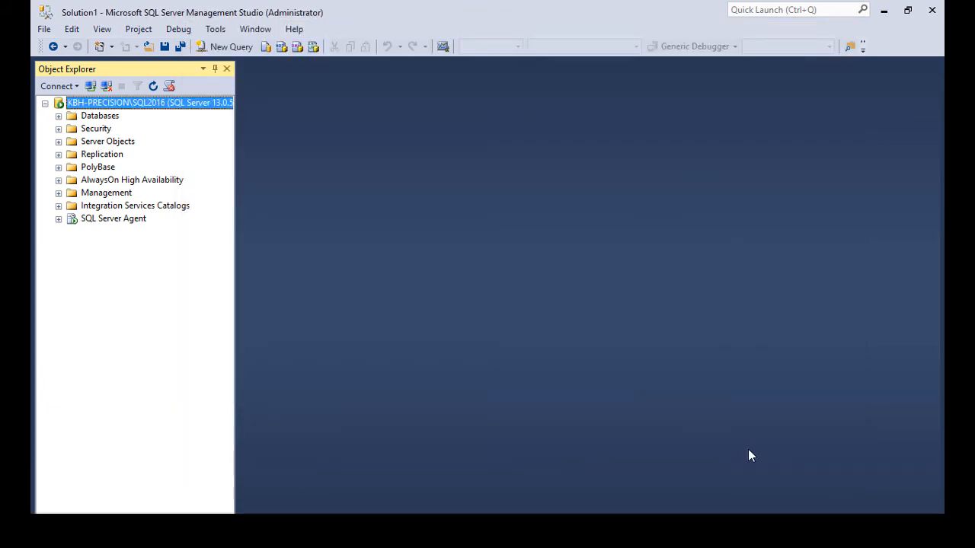
mouse_move(126, 103)
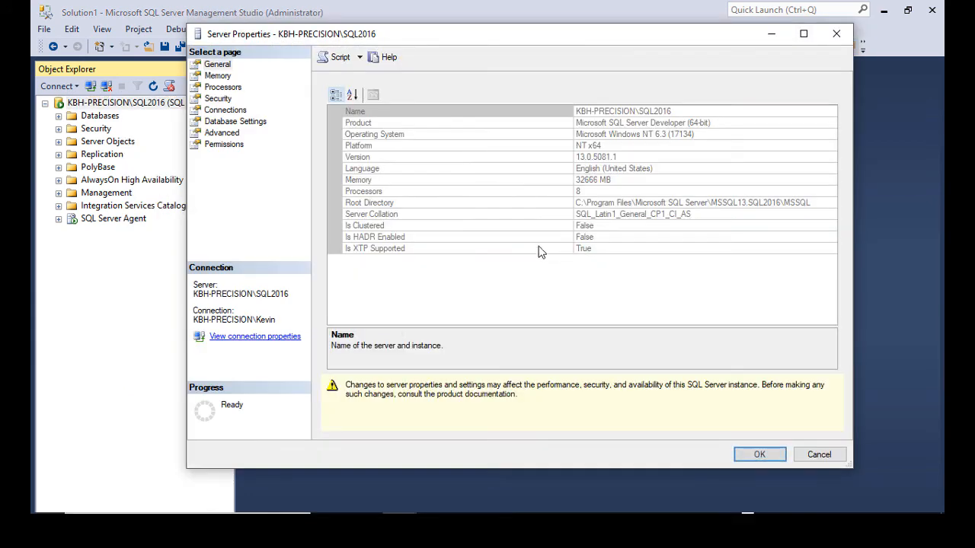
- Reopen the Memory page to confirm 4096 MB, then cancel out unchanged
click(217, 75)
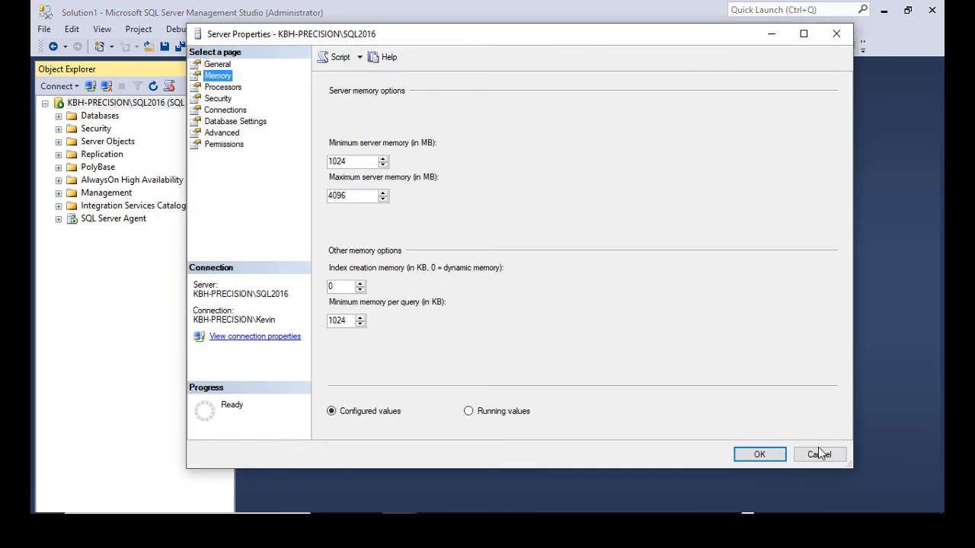
click(819, 454)
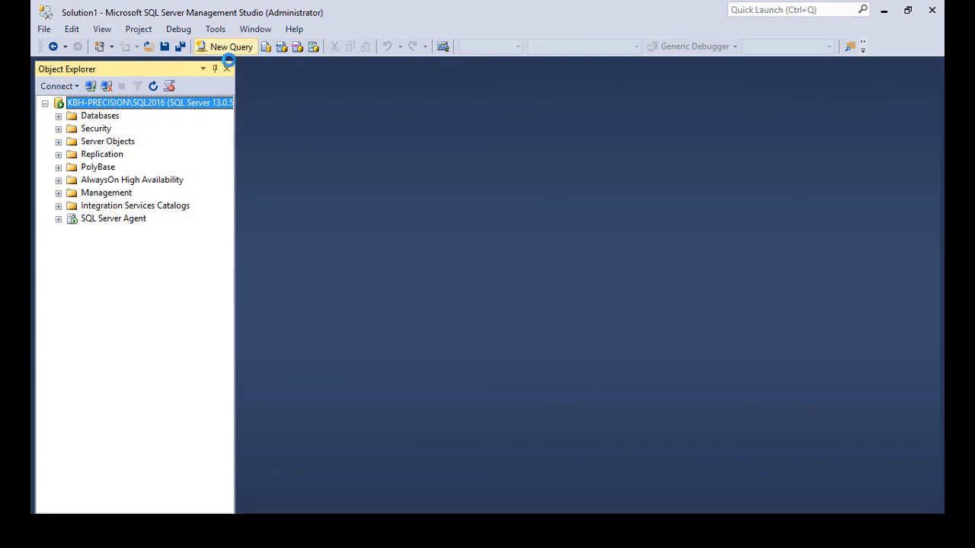
- Execute SP_CONFIGURE 'max server' in a new query, returning config_value and run_value 4096
click(224, 46)
text(SP_CONFIGURE 'max server)
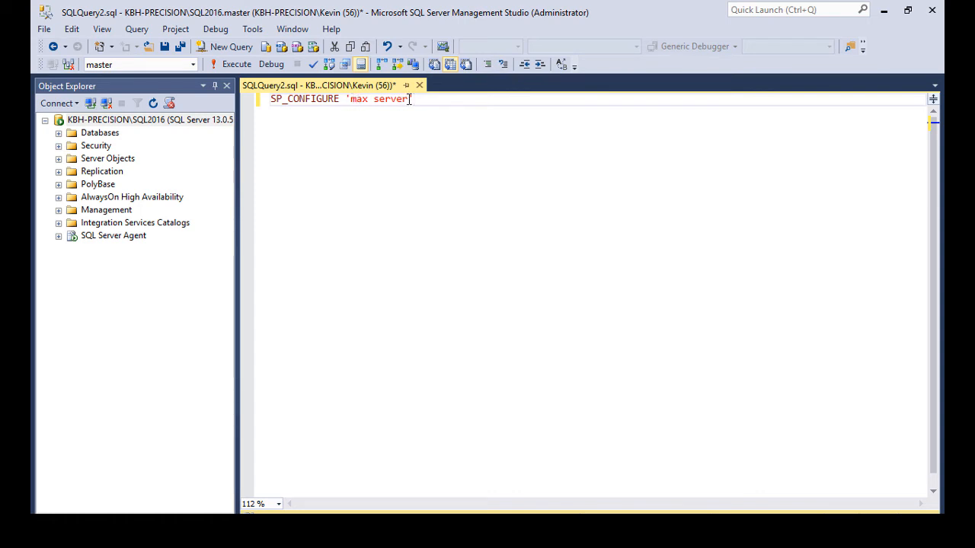
click(236, 64)
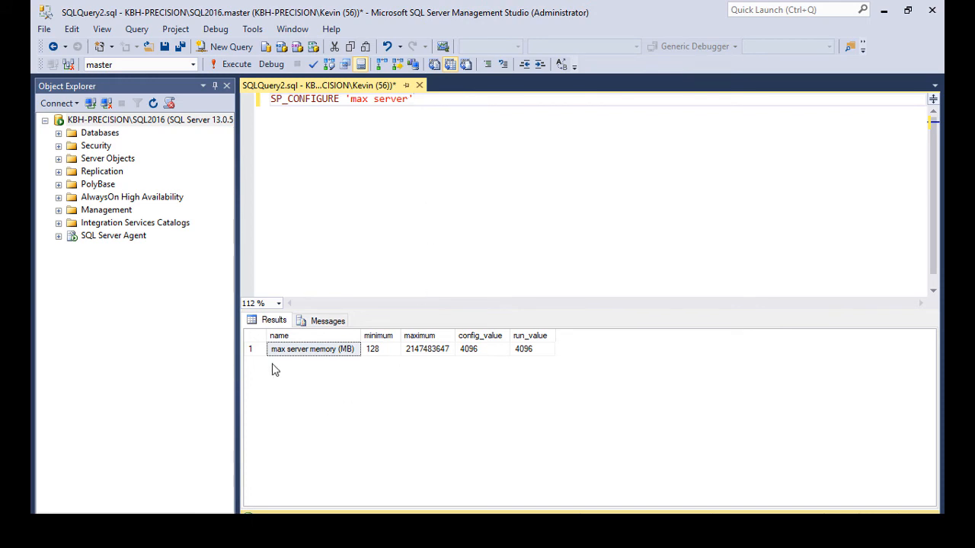
mouse_move(424, 354)
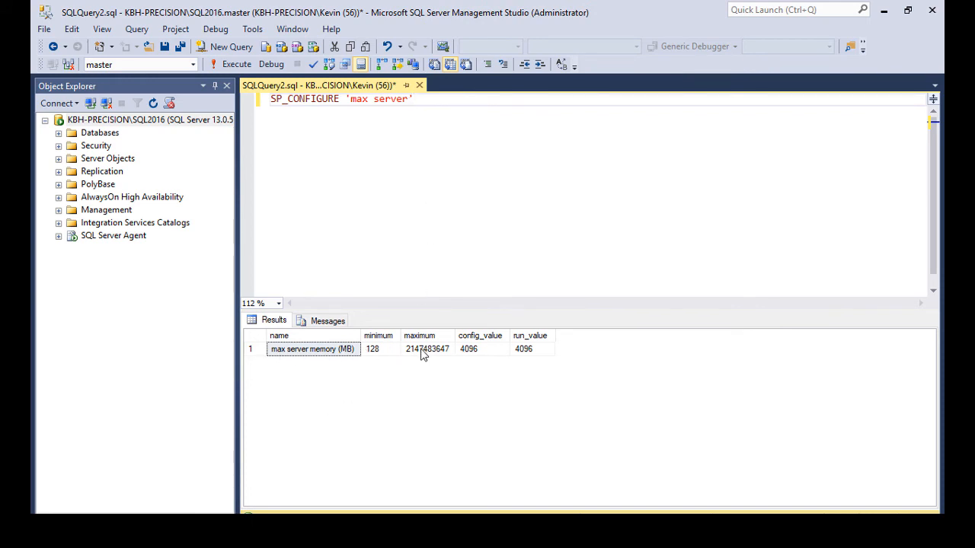
click(427, 348)
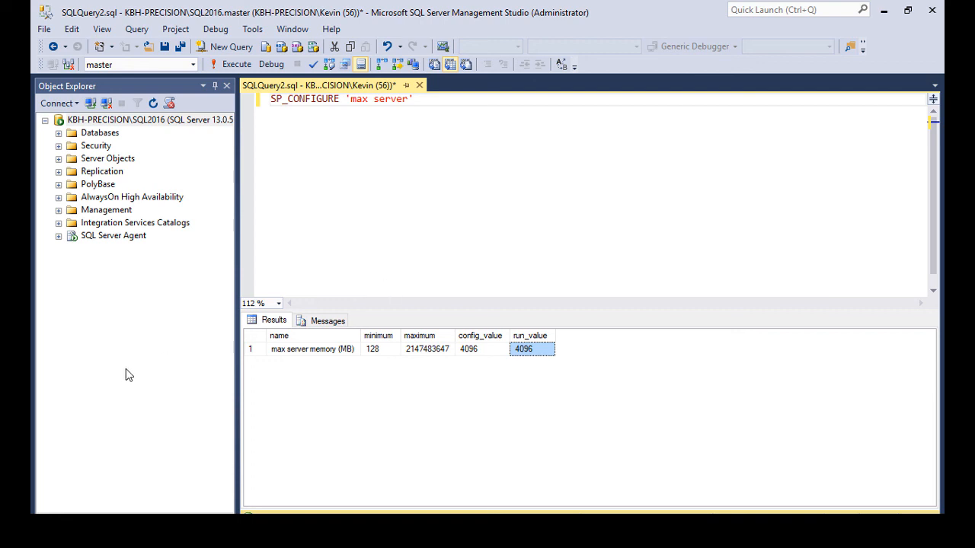
mouse_move(141, 324)
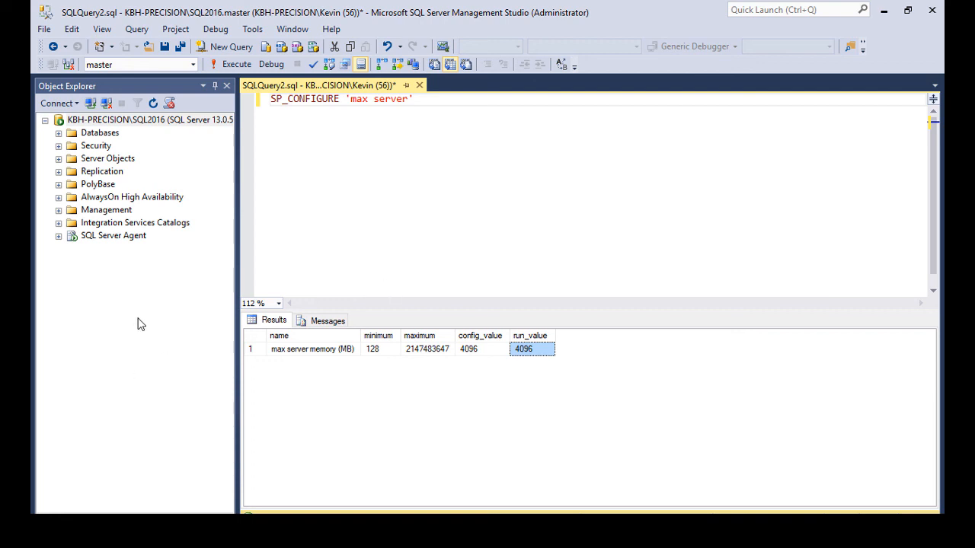